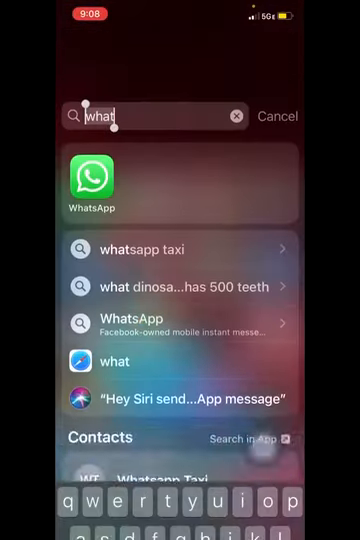
Launch MetaTrader 4 from the Spotlight search results.
type("messenger")
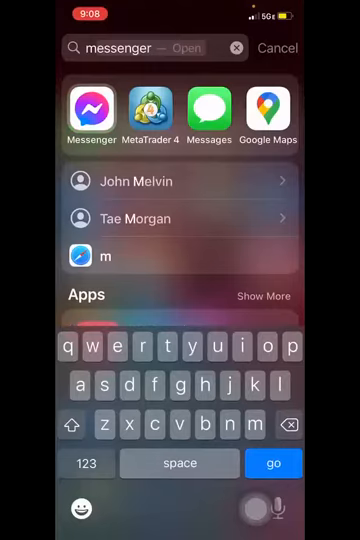
left_click(151, 107)
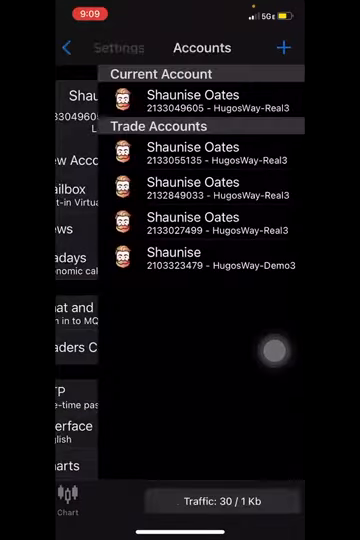
Show the closed trade history for the past week.
left_click(228, 500)
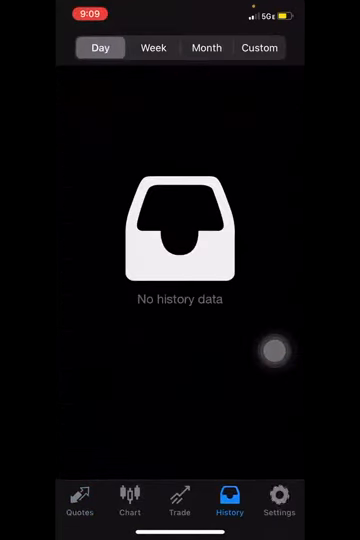
left_click(153, 48)
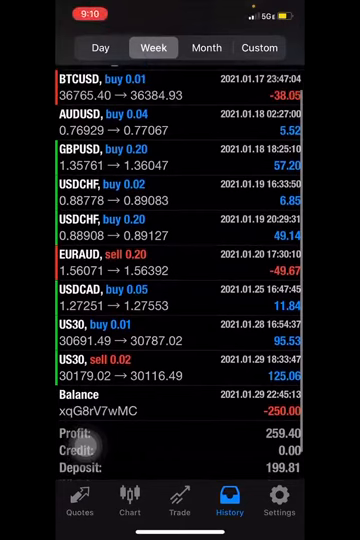
Scroll the weekly history to the 209.21 balance summary, then head to the Google app.
scroll("down", 3)
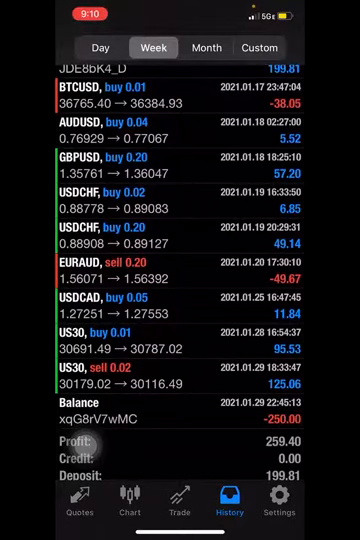
scroll("down", 3)
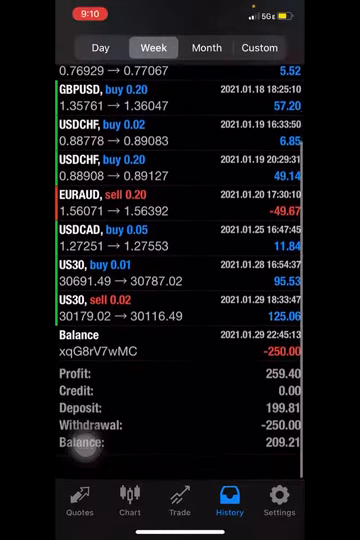
scroll("down", 3)
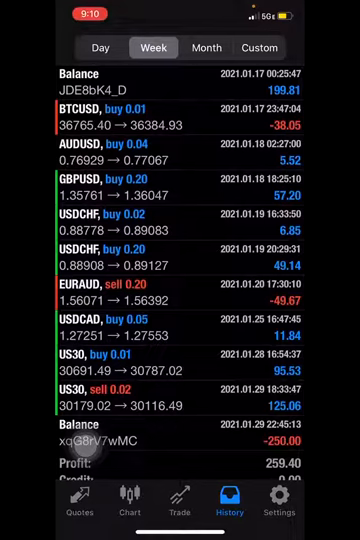
scroll("down", 3)
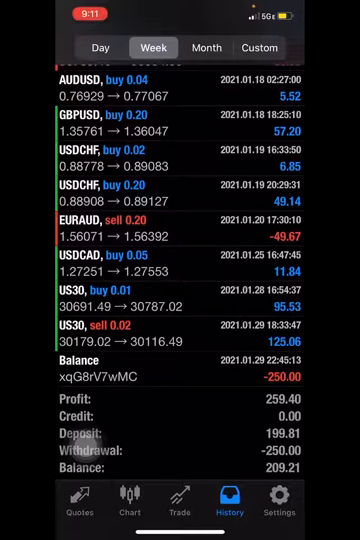
key("home")
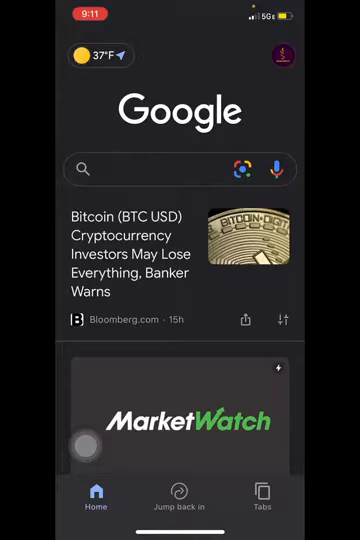
Search Google for hugosway and open the Hugo's Way website.
type("hu")
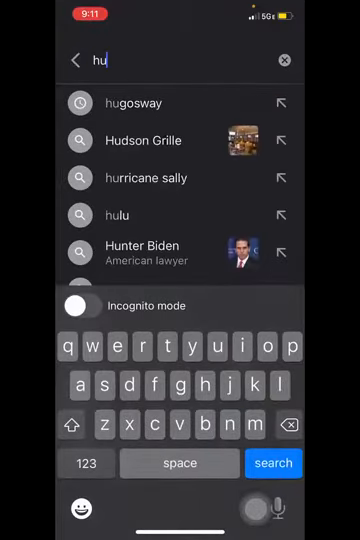
left_click(124, 103)
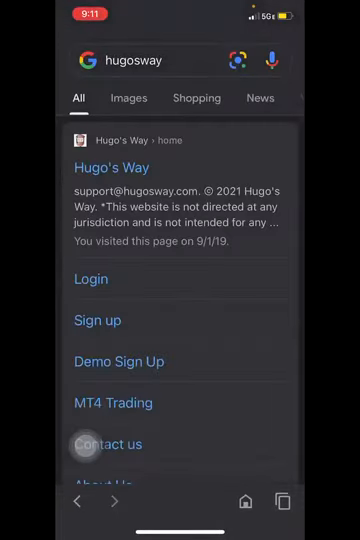
left_click(91, 279)
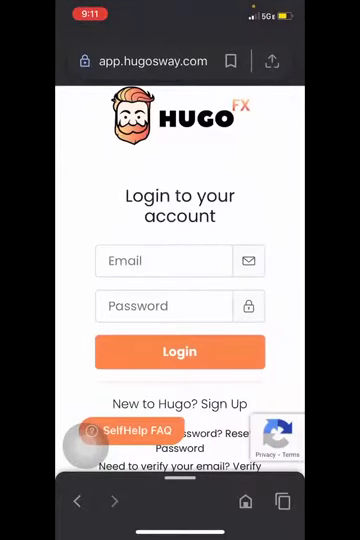
left_click(165, 261)
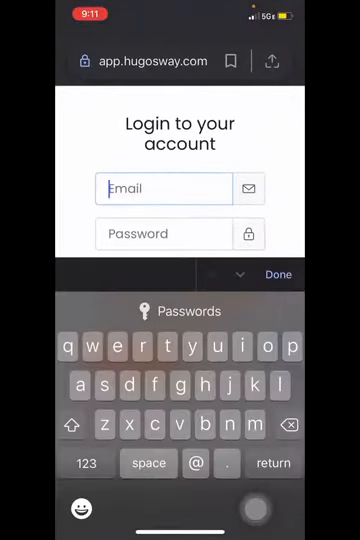
type("jdash")
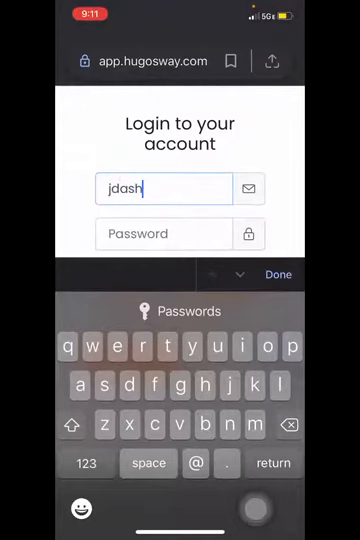
type("money")
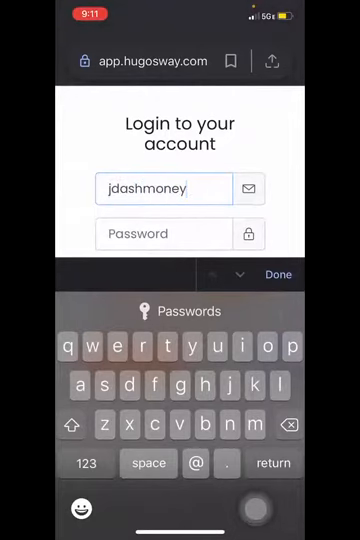
type("1212@")
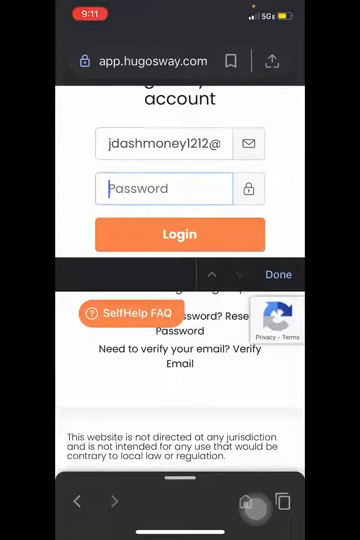
type("••")
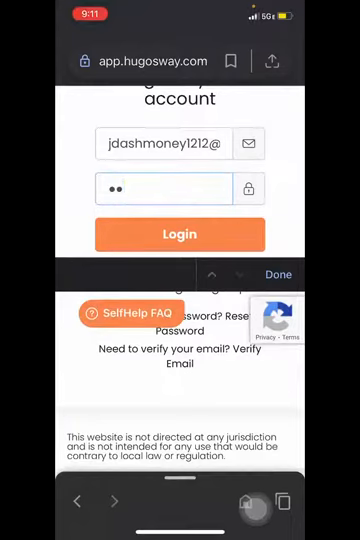
type("•")
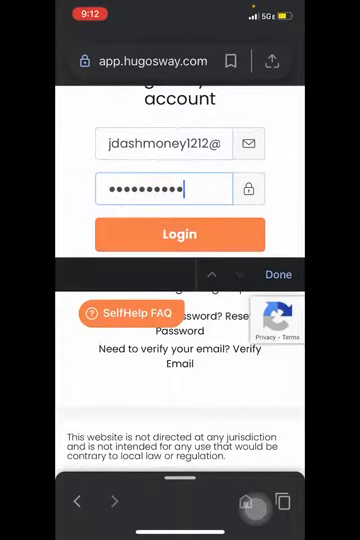
left_click(180, 233)
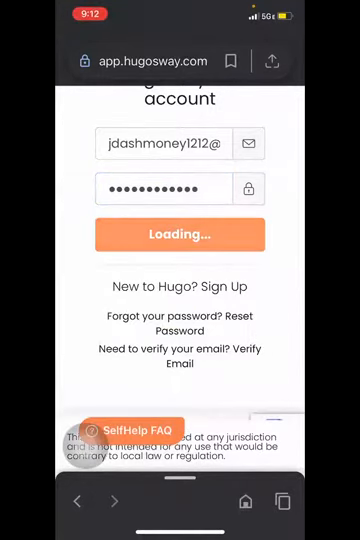
left_click(180, 235)
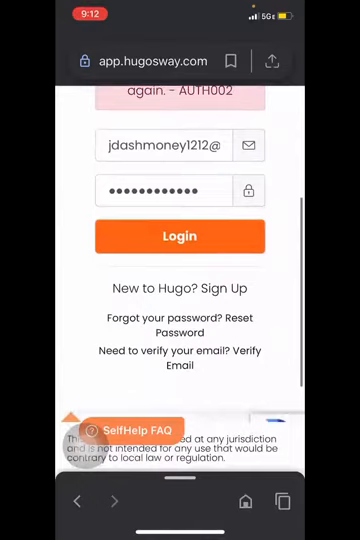
left_click(180, 236)
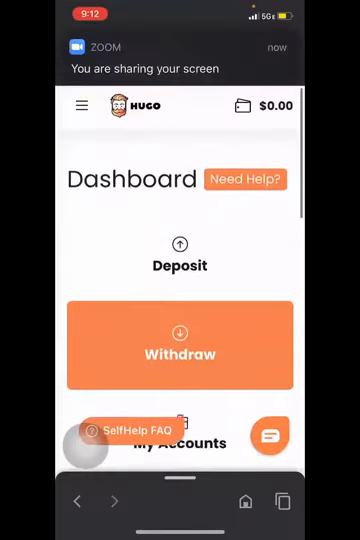
left_click(81, 105)
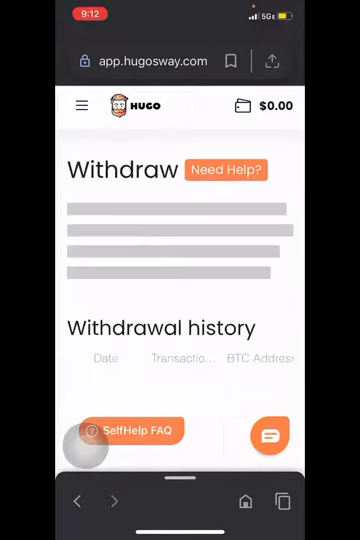
scroll("down", 3)
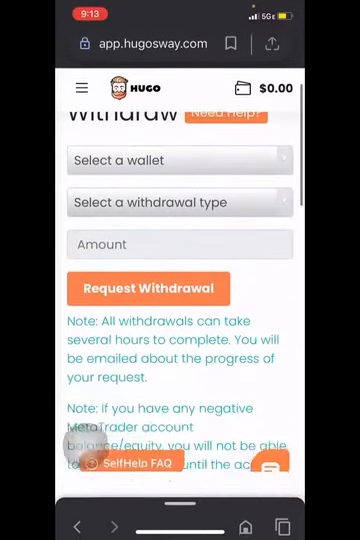
scroll("down", 3)
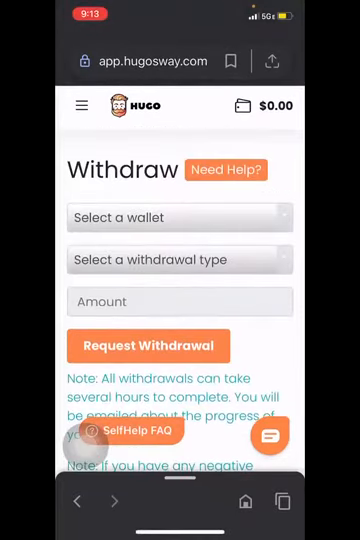
key("home")
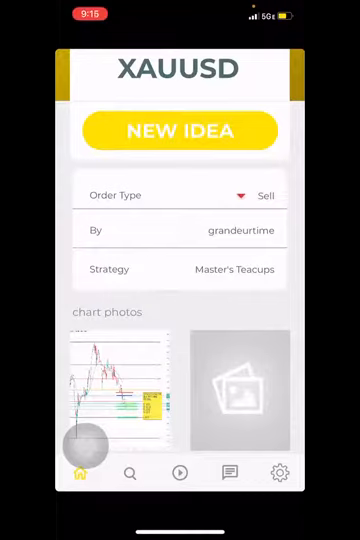
Scroll to the MetaTrader quotes list of currency pairs.
scroll("down", 3)
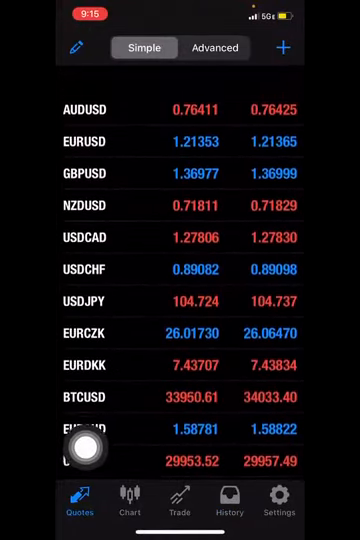
Search symbols for 'x', add XAUUSD, and return to Quotes.
left_click(287, 47)
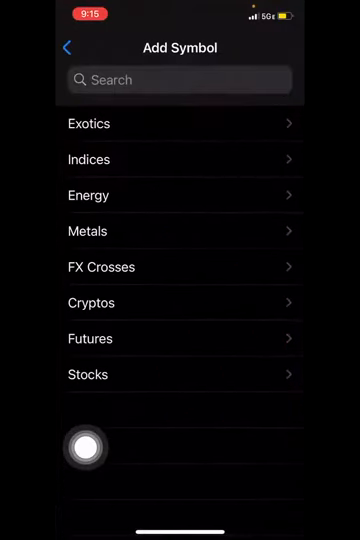
type("xau")
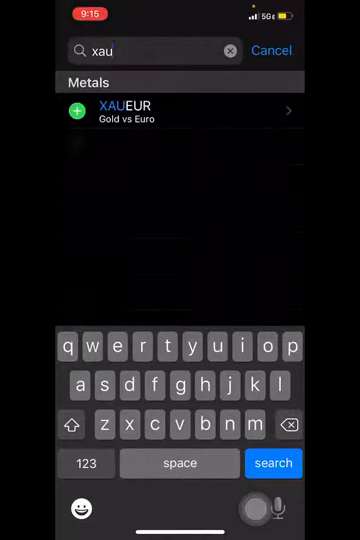
left_click(271, 50)
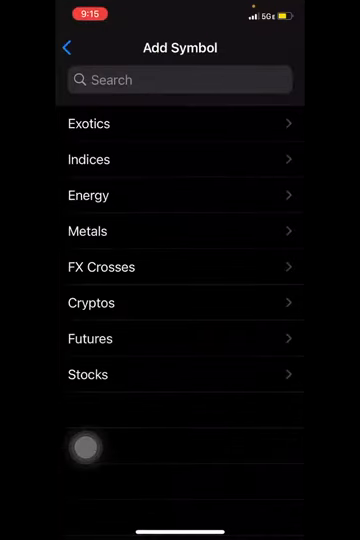
left_click(66, 47)
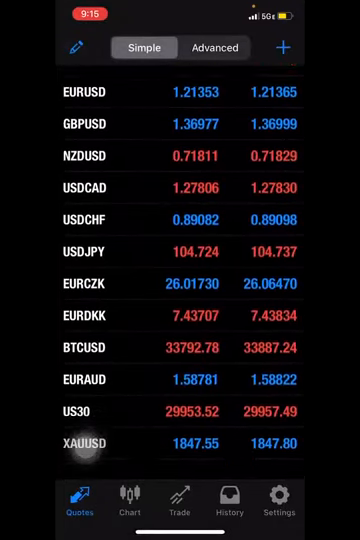
scroll("down", 3)
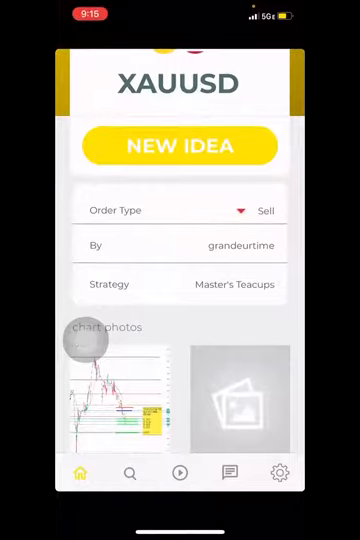
Scroll the XAUUSD idea to its H1 time frame, 1838.81 entry and 1840.95 stop loss.
scroll("down", 3)
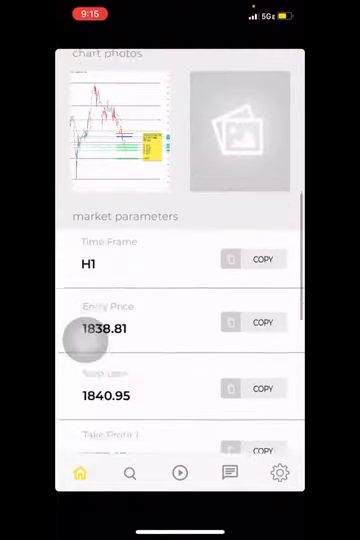
scroll("down", 3)
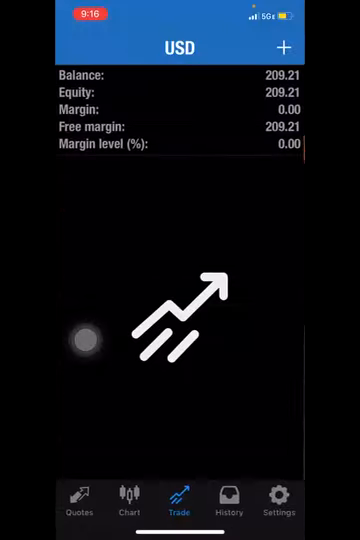
Leave MetaTrader 4's account balance screen.
left_click(78, 502)
type("swipeCoin")
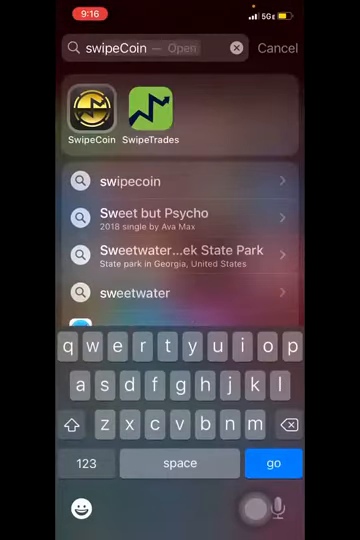
Open SwipeTrades and scroll to the idea's M30 time frame and 0.6812 entry.
left_click(150, 105)
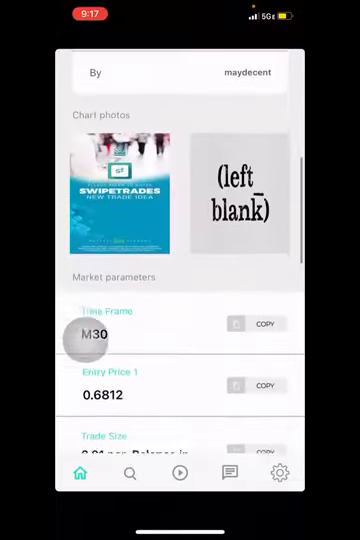
scroll("down", 3)
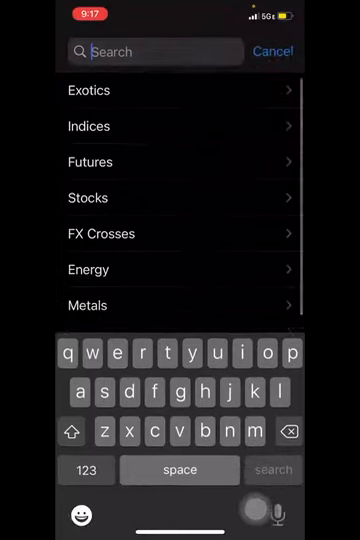
Sell AUDCHF at market with a 0.6806 take profit, then switch to Telegram.
type("audchf")
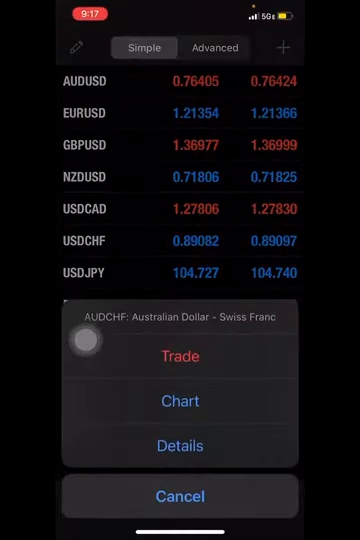
left_click(180, 356)
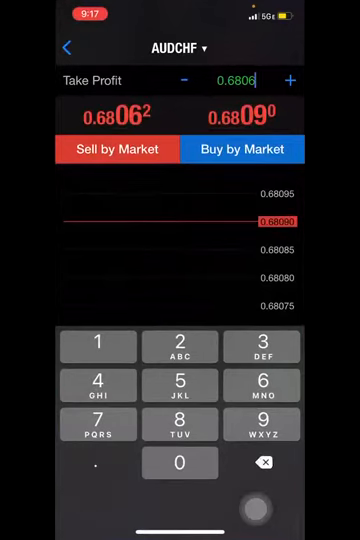
left_click(252, 80)
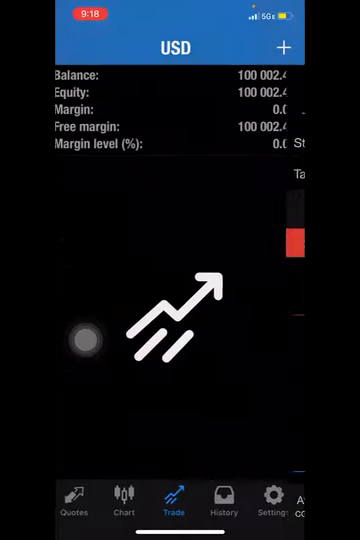
key("home")
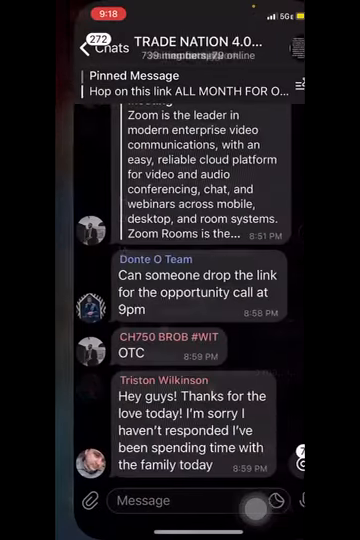
Scroll through the TRADE NATION group's recent welcome messages.
scroll("down", 3)
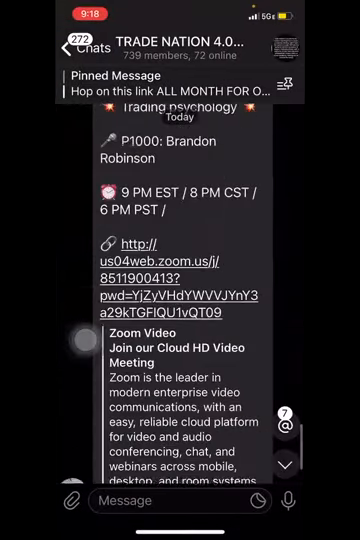
scroll("down", 3)
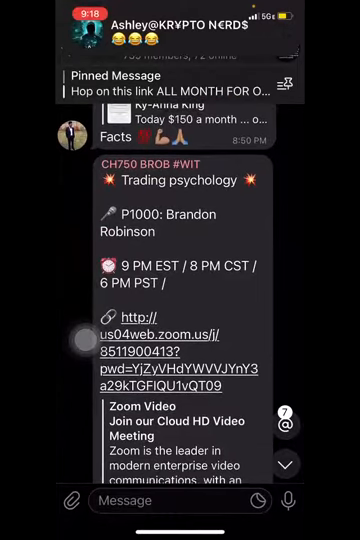
scroll("down", 3)
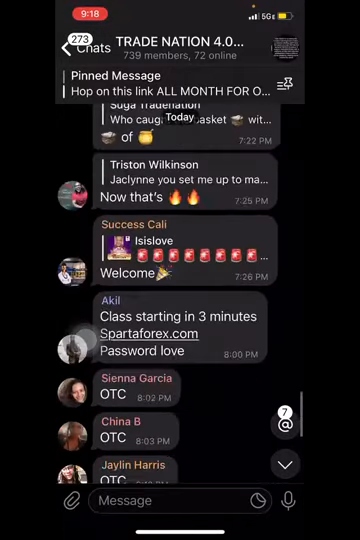
scroll("down", 3)
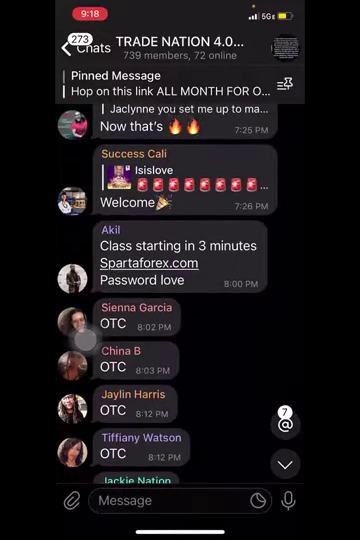
scroll("down", 3)
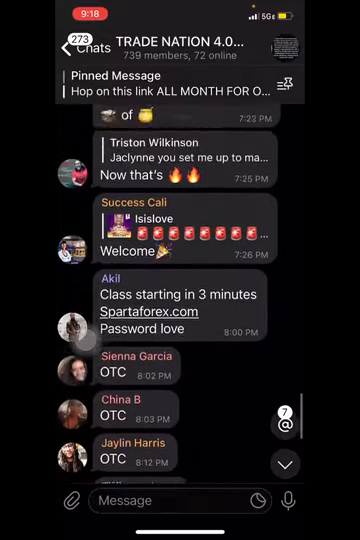
scroll("down", 3)
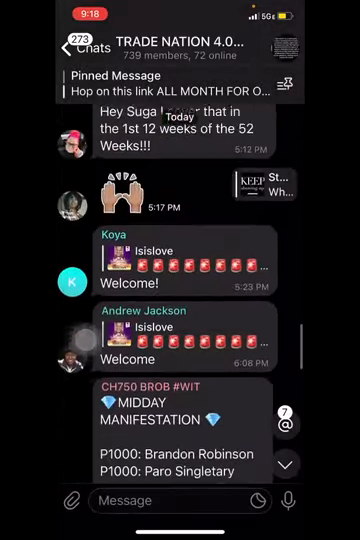
scroll("down", 3)
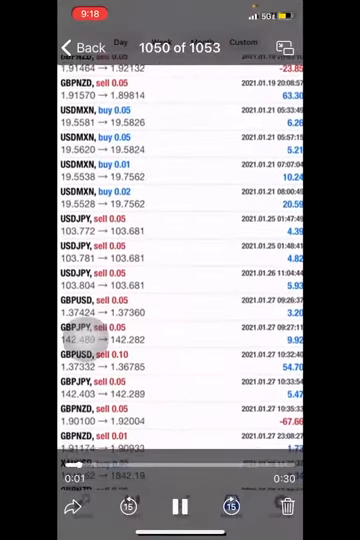
Scroll through members' withdrawal posts and trade-history screenshots, then return to Hugo's Way Withdraw.
scroll("down", 3)
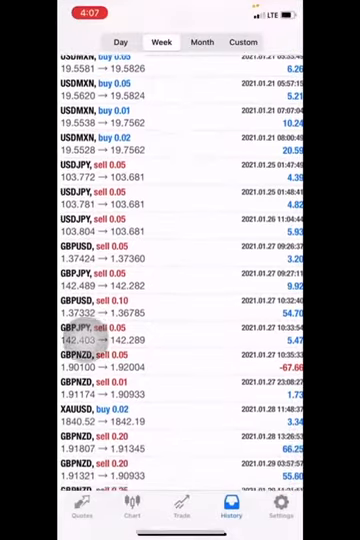
scroll("down", 3)
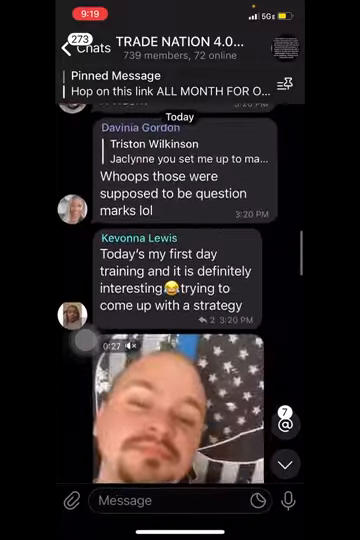
scroll("down", 3)
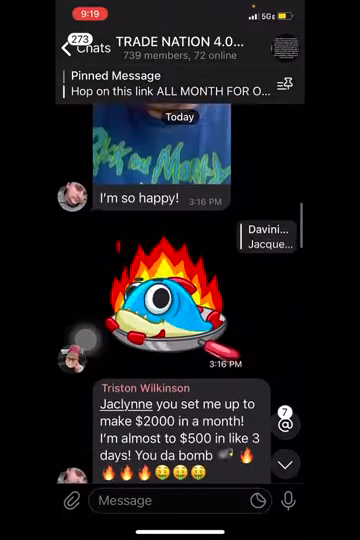
scroll("up", 3)
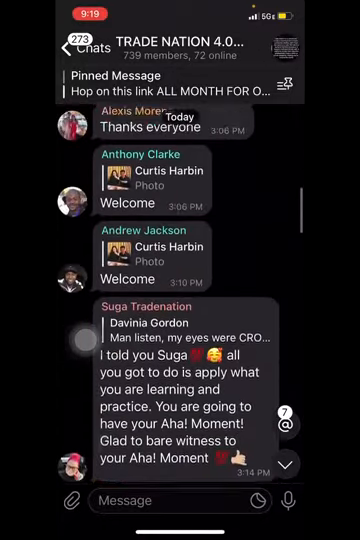
scroll("down", 3)
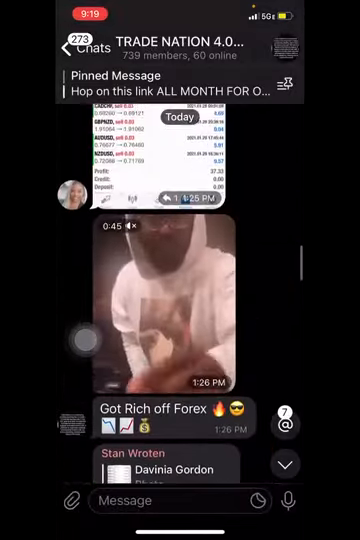
scroll("down", 3)
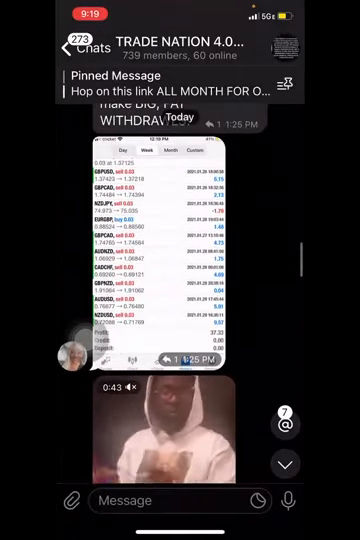
scroll("down", 3)
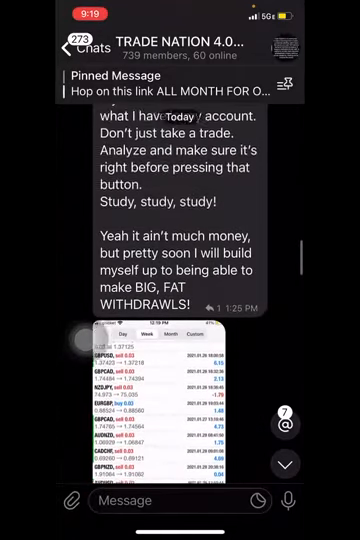
scroll("down", 3)
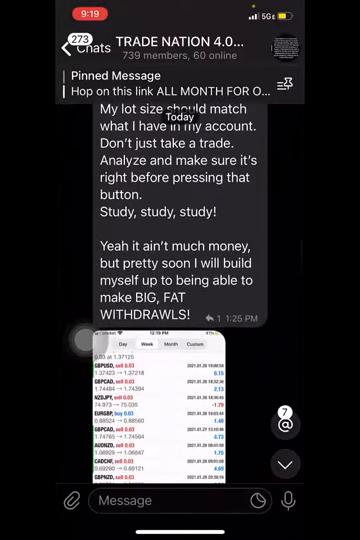
scroll("down", 3)
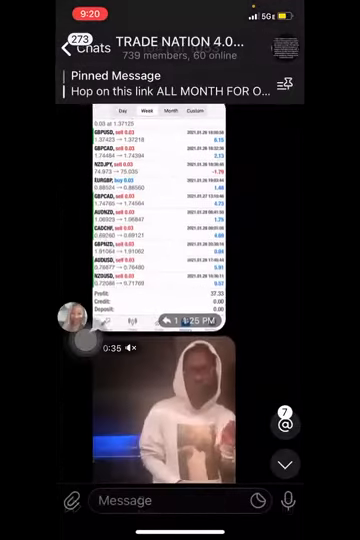
scroll("down", 3)
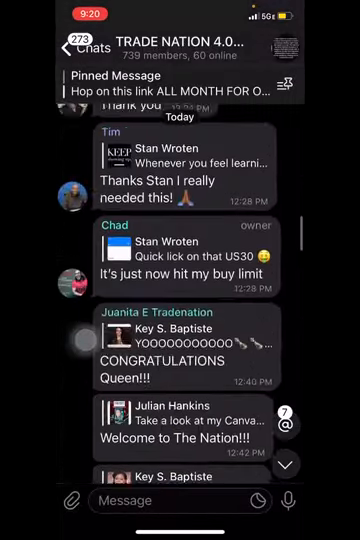
scroll("down", 3)
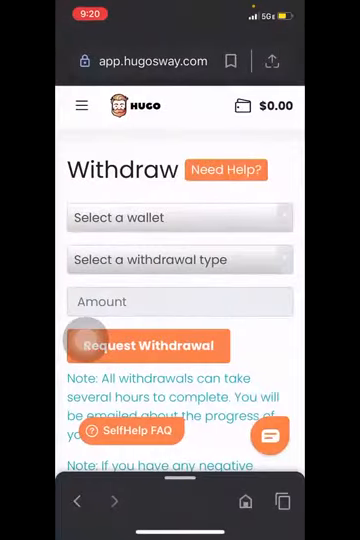
Close the Hugo's Way Withdraw page to reach the IM Academy learner profile.
left_click(290, 502)
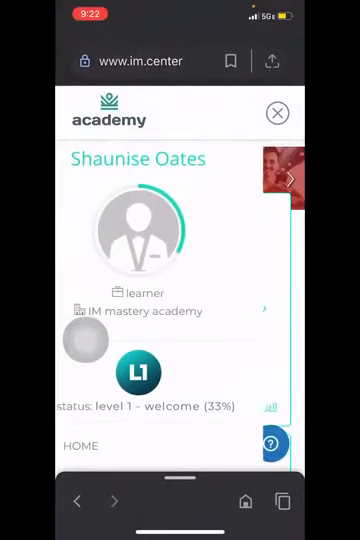
Scroll the Learning Zone and open the FRX 'learn forex trading english' card.
scroll("down", 3)
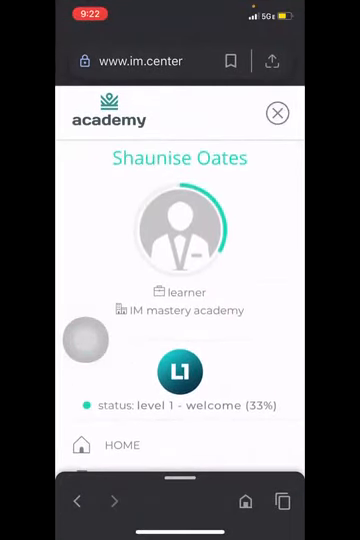
scroll("down", 3)
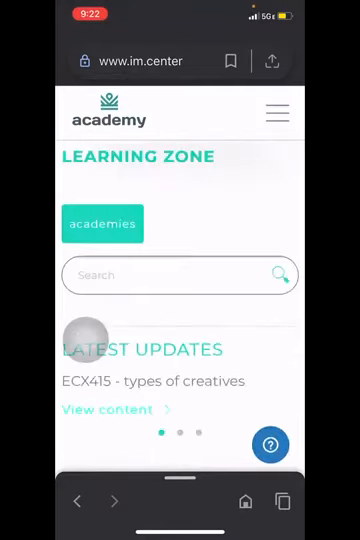
scroll("down", 3)
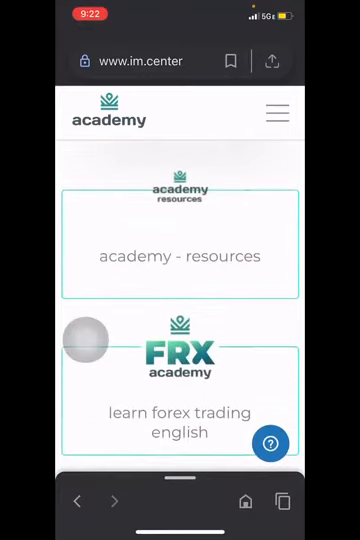
scroll("down", 3)
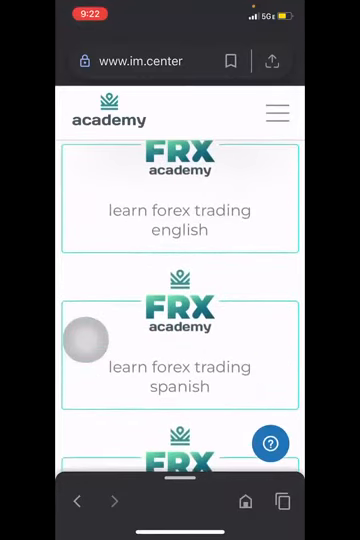
left_click(180, 210)
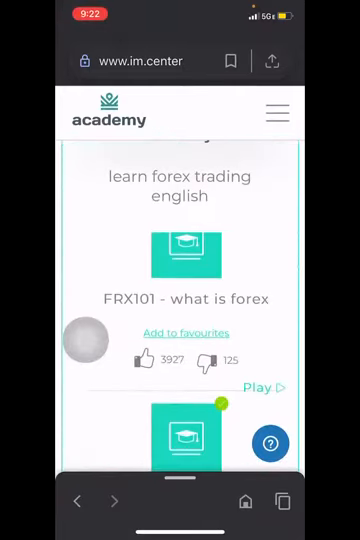
Browse the FRX course lessons to start the enrolment.
scroll("down", 3)
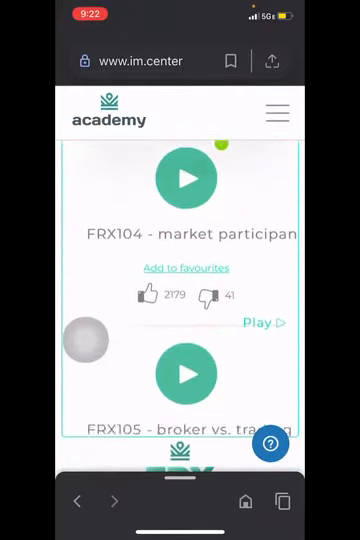
scroll("down", 3)
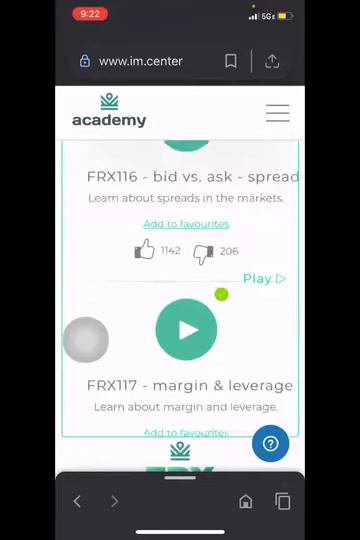
scroll("down", 3)
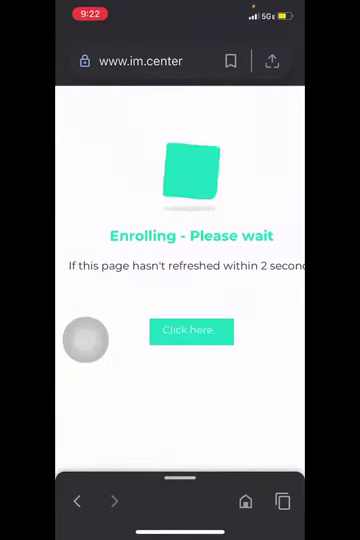
Continue to the FRX Series overview and scroll its curriculum table at 50% progress.
left_click(191, 331)
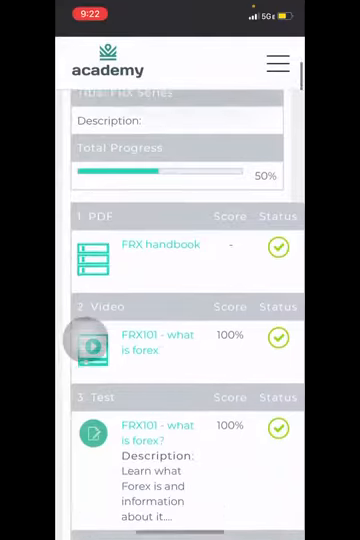
scroll("down", 3)
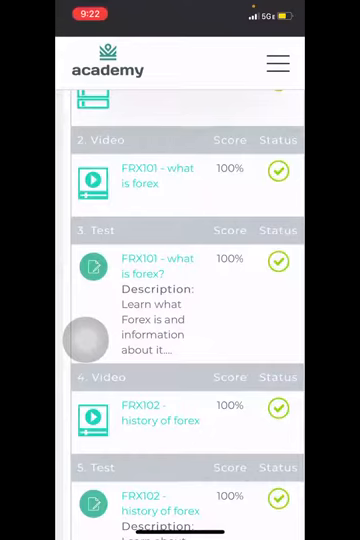
scroll("down", 3)
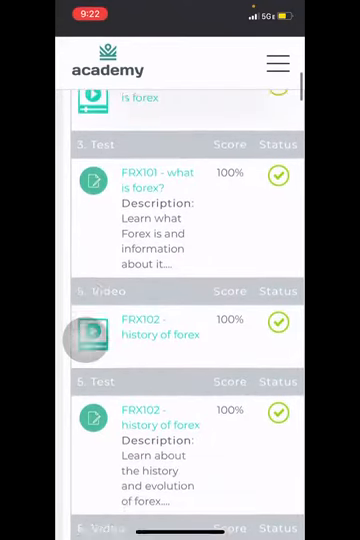
scroll("down", 3)
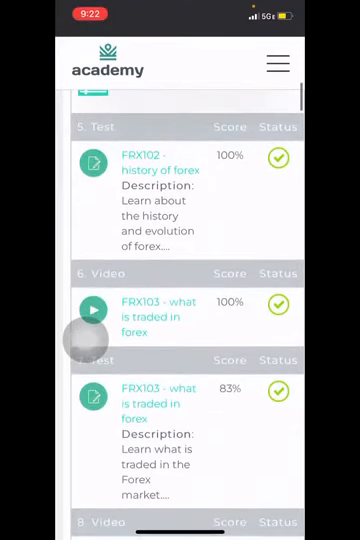
scroll("down", 3)
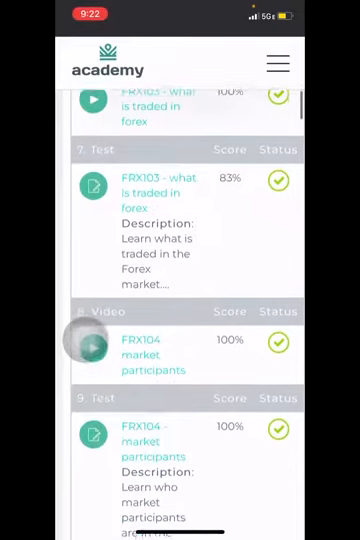
scroll("down", 3)
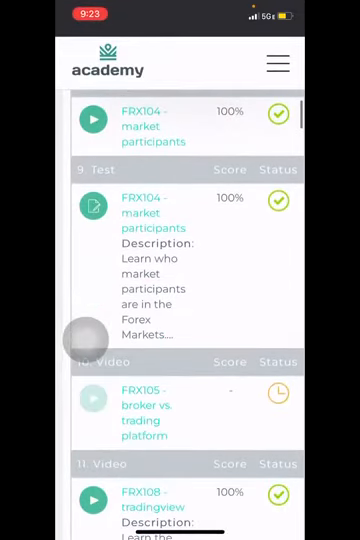
scroll("down", 3)
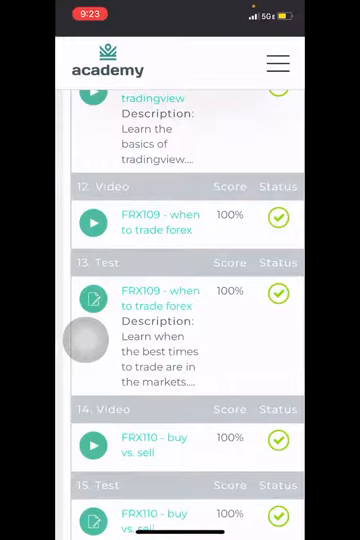
Scroll further and open the FRX101 'what is forex' video lesson.
scroll("down", 3)
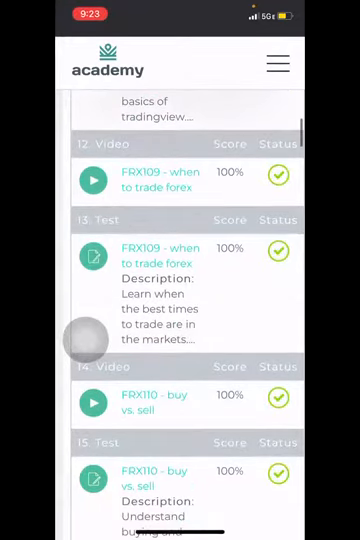
scroll("down", 3)
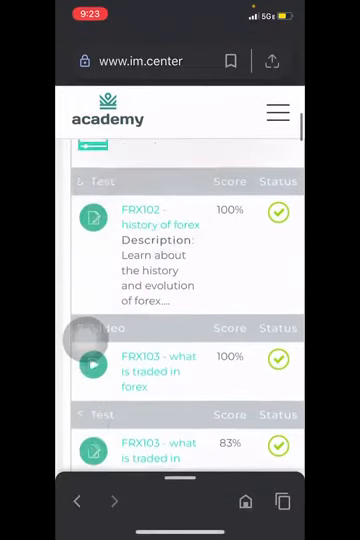
scroll("down", 3)
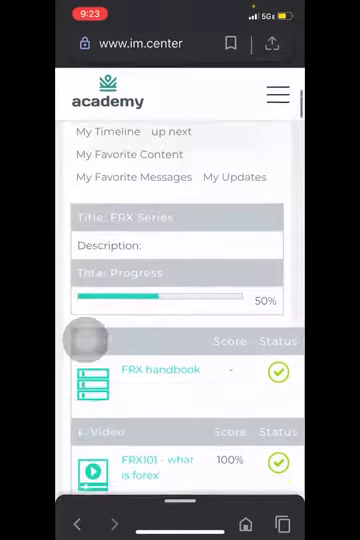
scroll("down", 3)
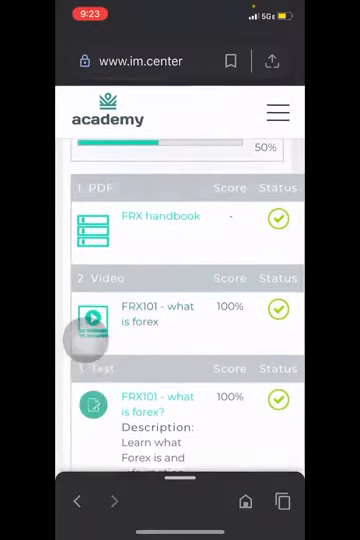
left_click(150, 314)
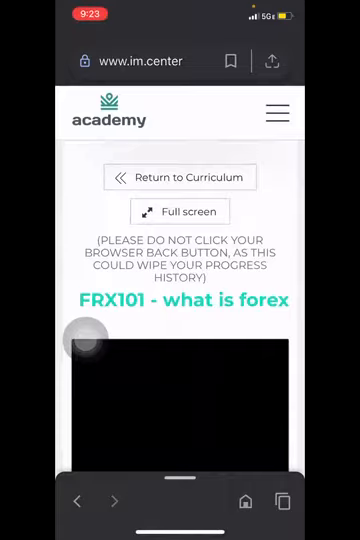
Play the FRX101 lesson video briefly, then exit full-screen playback.
scroll("down", 3)
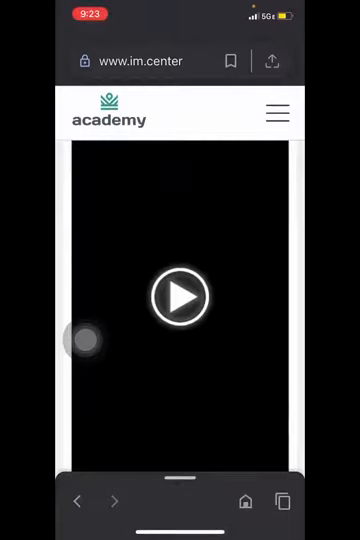
scroll("down", 3)
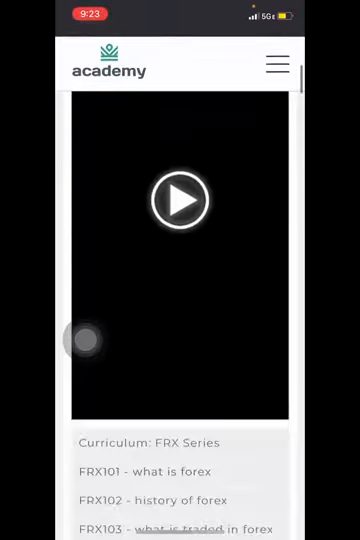
left_click(180, 199)
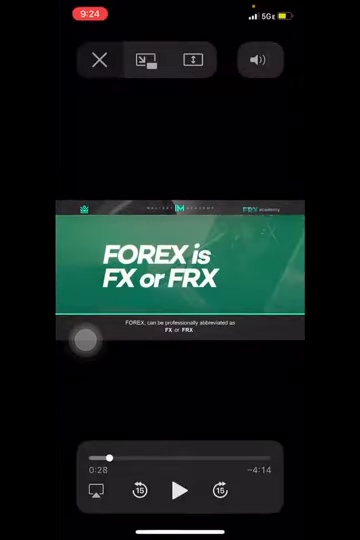
left_click(97, 58)
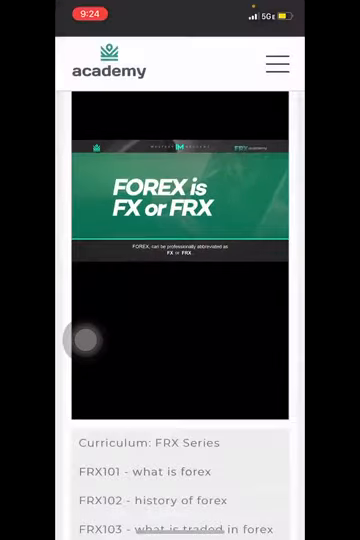
Scroll through the Curriculum: FRX Series lesson list.
scroll("down", 3)
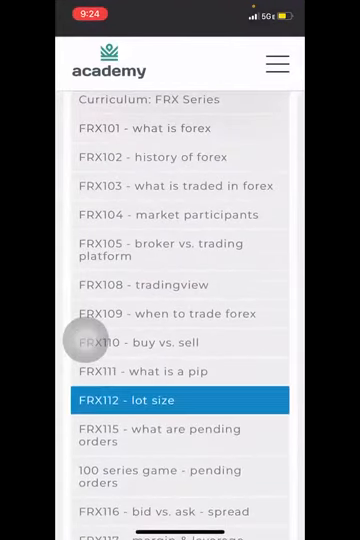
scroll("down", 3)
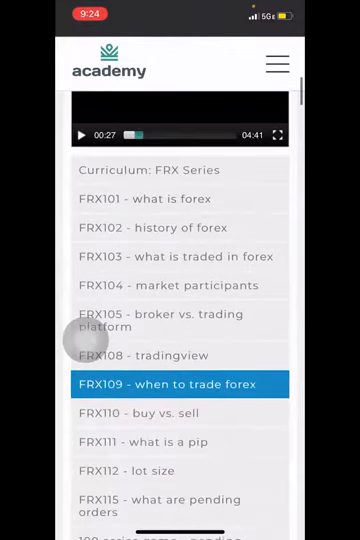
scroll("down", 3)
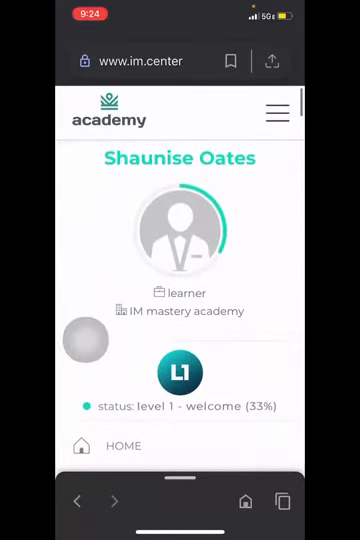
From the academy side menu, go to the GO LIVE site at golive.im.
left_click(277, 113)
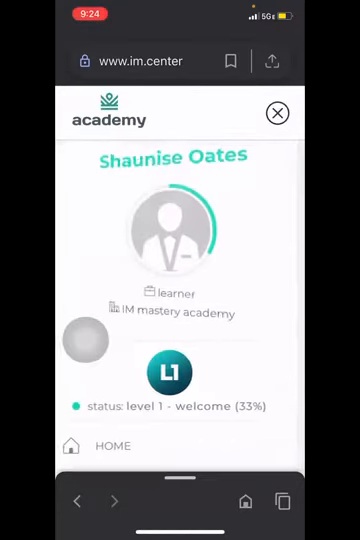
scroll("down", 3)
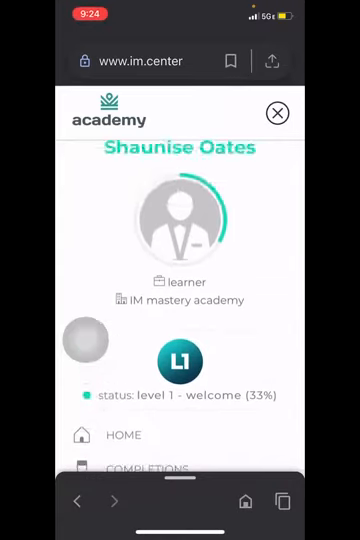
scroll("down", 3)
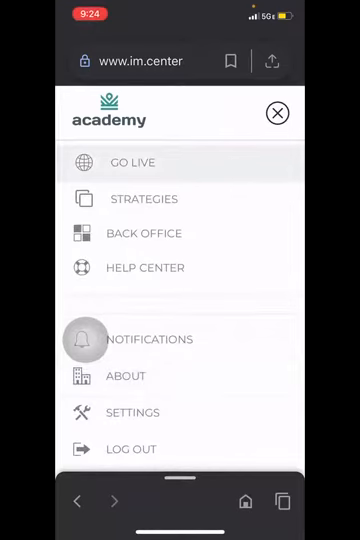
left_click(131, 162)
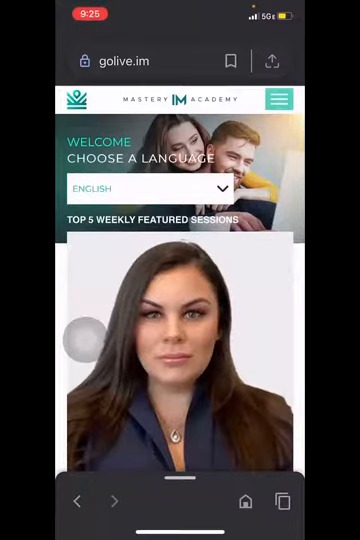
Scroll past featured educators and Go Live libraries to the FRX Advanced weekly schedule.
scroll("down", 3)
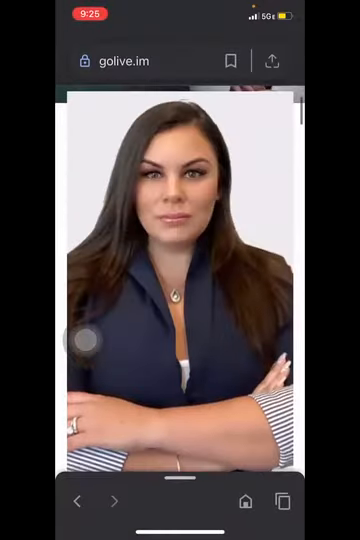
scroll("down", 3)
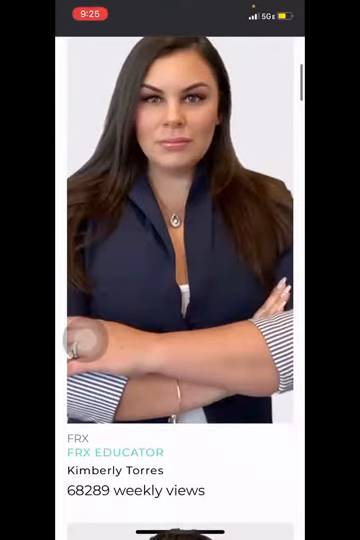
scroll("down", 3)
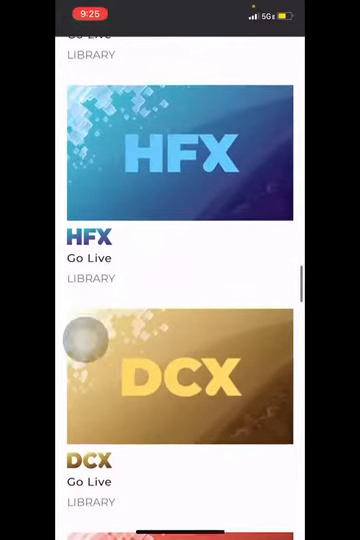
scroll("down", 3)
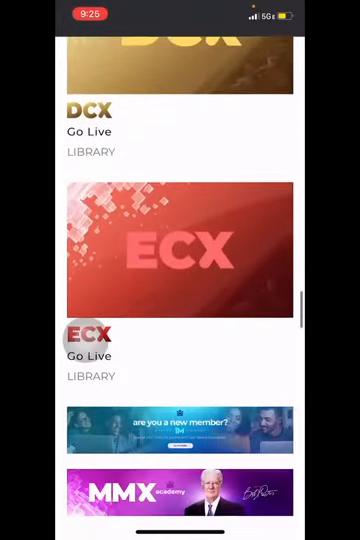
scroll("down", 3)
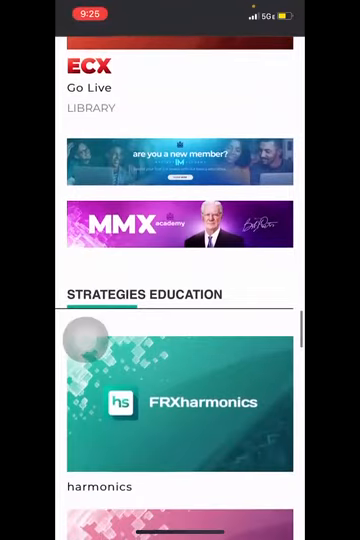
scroll("down", 3)
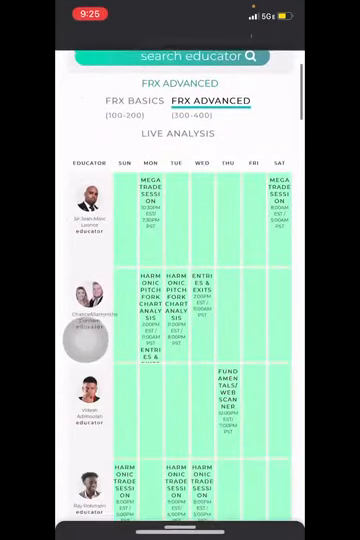
Browse the educator schedule cards to reach Ray Robinson's 300 series session chat.
scroll("down", 3)
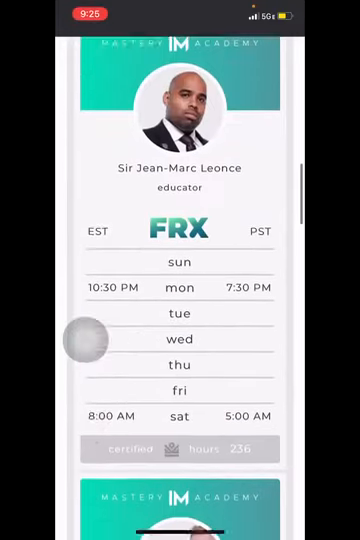
scroll("down", 3)
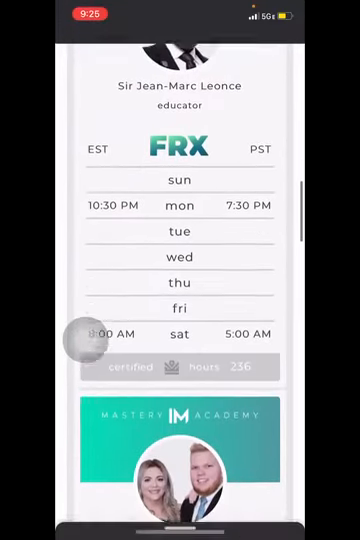
scroll("down", 3)
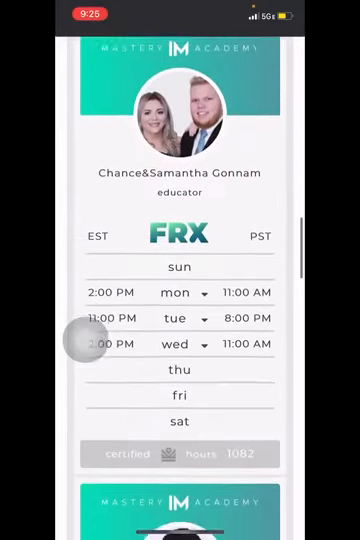
scroll("down", 3)
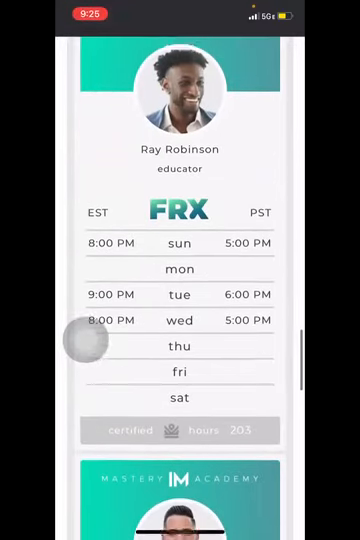
scroll("down", 3)
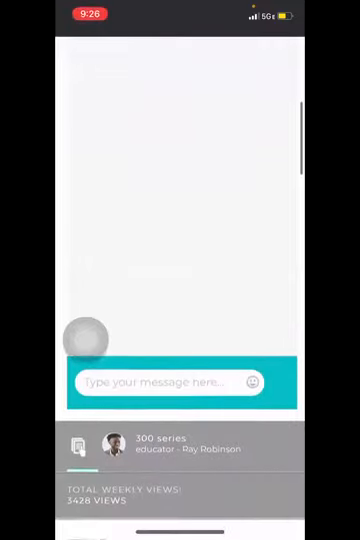
Tap the live chat message field of the ended Ray Robinson session and scroll to the Watch Again banner.
scroll("down", 3)
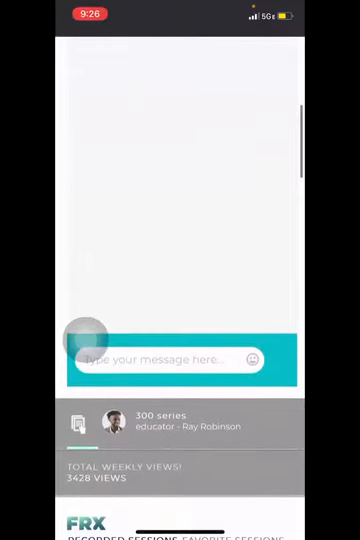
left_click(170, 360)
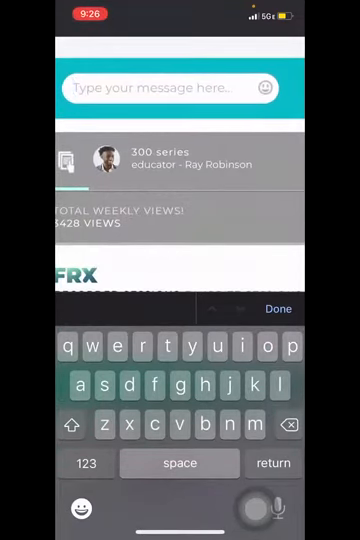
scroll("down", 3)
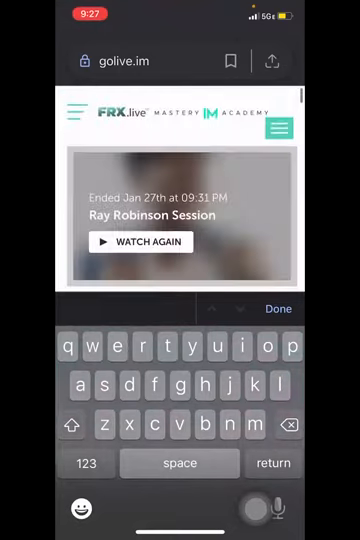
scroll("down", 3)
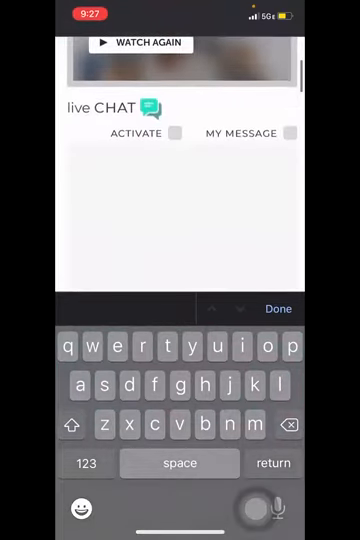
scroll("down", 3)
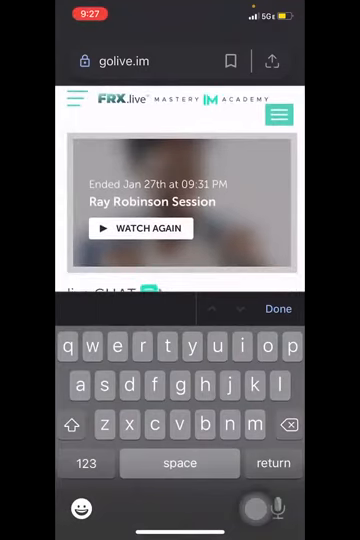
scroll("down", 3)
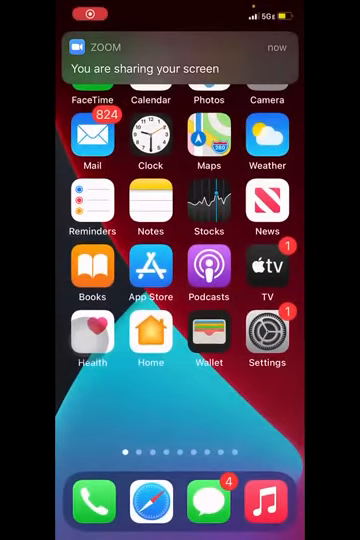
View today's photo of the stacked white boards full screen in Photos.
scroll("down", 3)
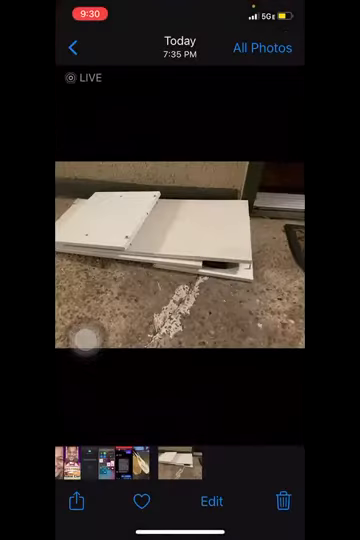
left_click(70, 47)
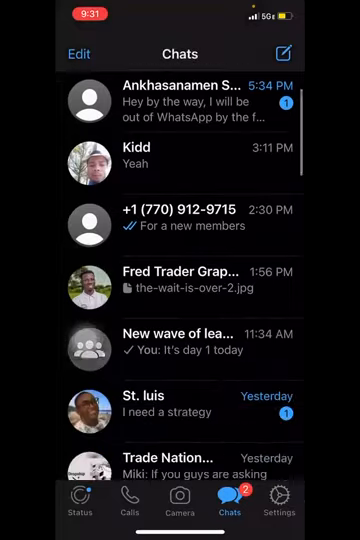
Scroll the WhatsApp chats and open the one ending 'For a new members'.
scroll("down", 3)
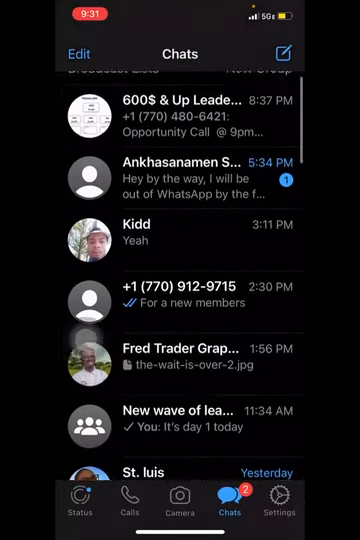
left_click(180, 297)
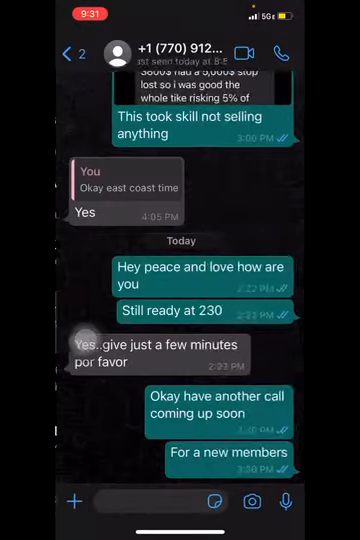